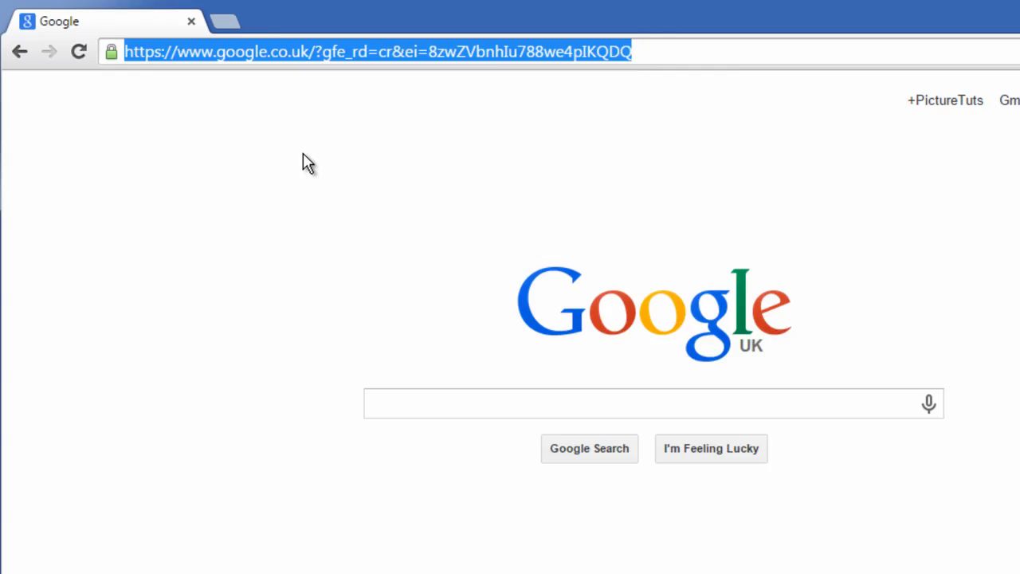
Go to google.com/history in Chrome to view today's search history.
type("google.com/")
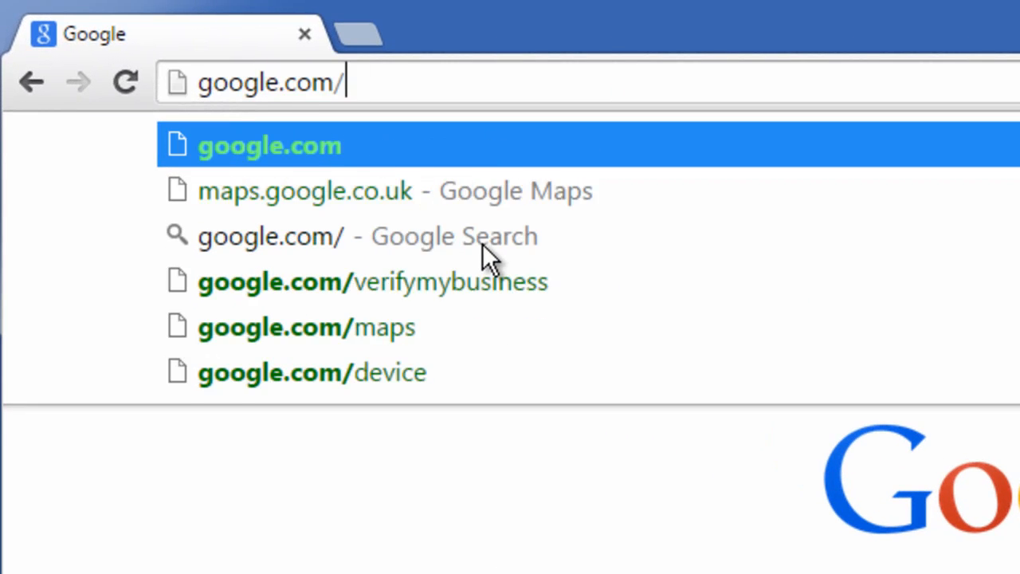
type("history")
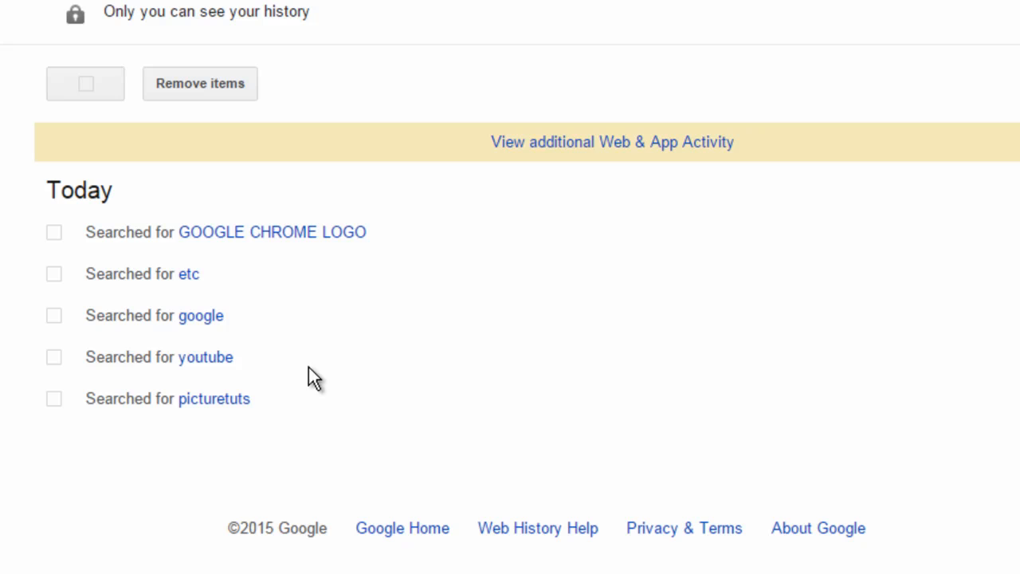
mouse_move(308, 284)
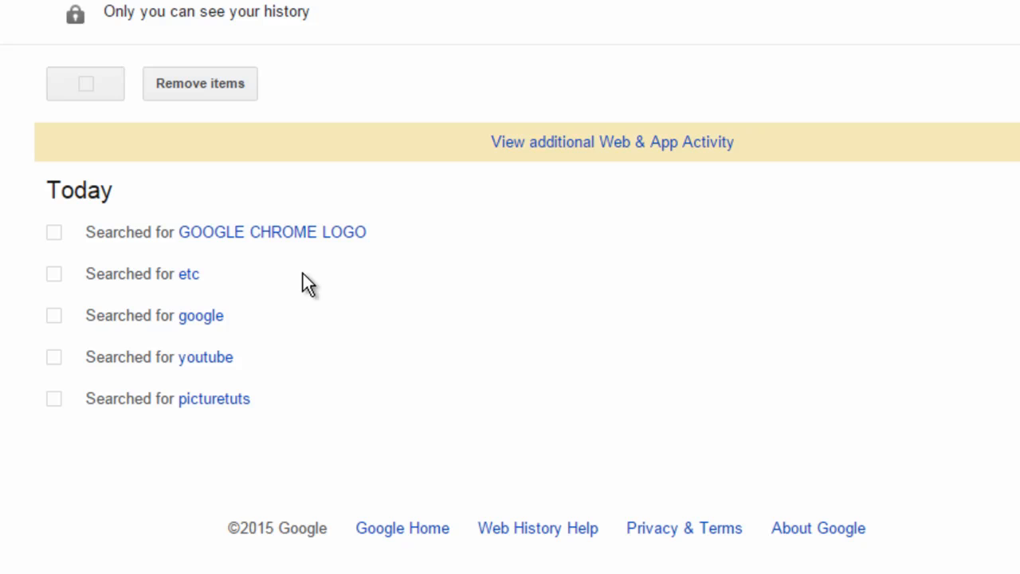
mouse_move(118, 232)
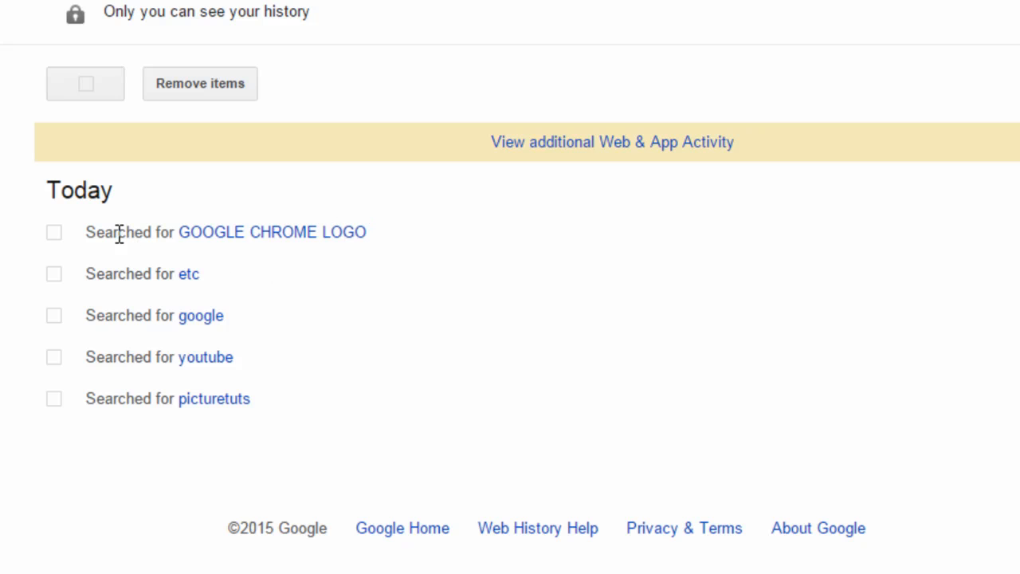
mouse_move(90, 237)
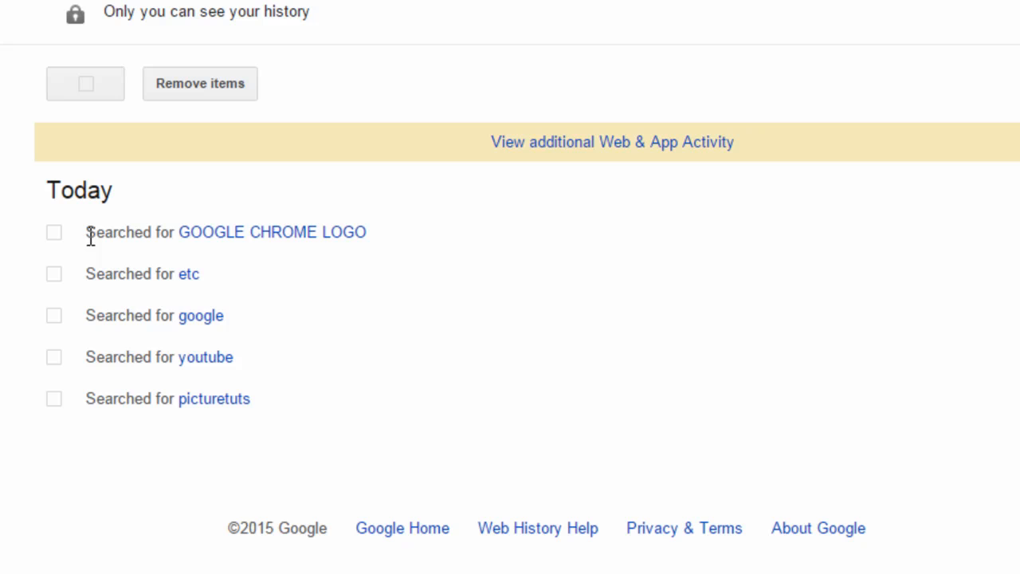
Delete the GOOGLE CHROME LOGO search, then choose Remove Items from the gear menu.
left_click(53, 232)
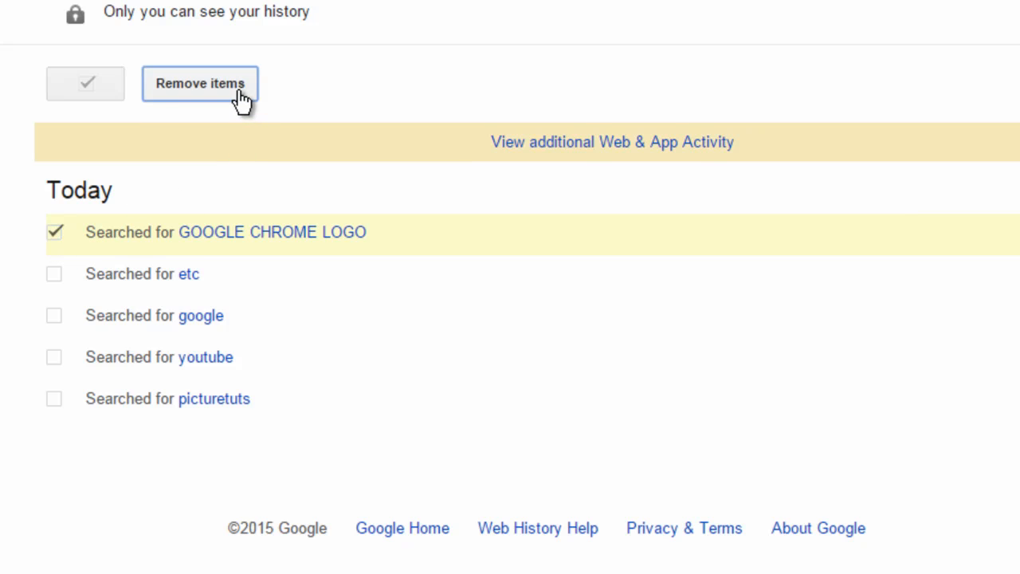
left_click(200, 83)
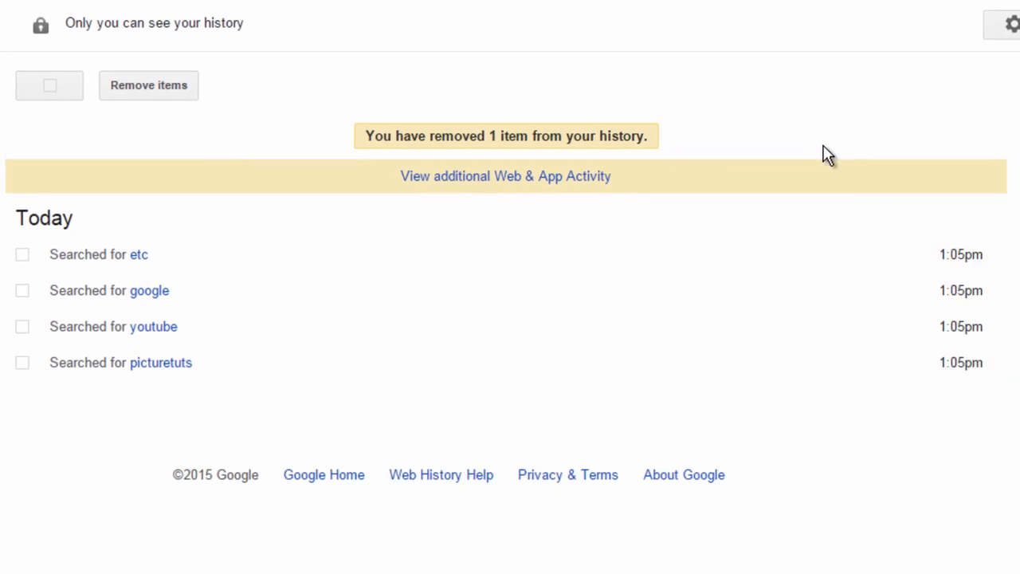
left_click(960, 26)
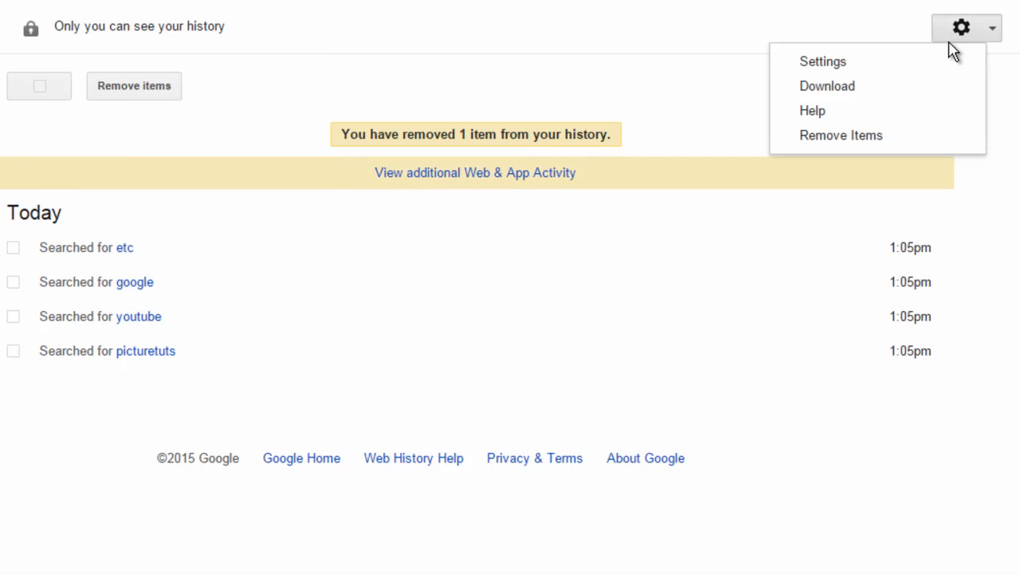
mouse_move(921, 157)
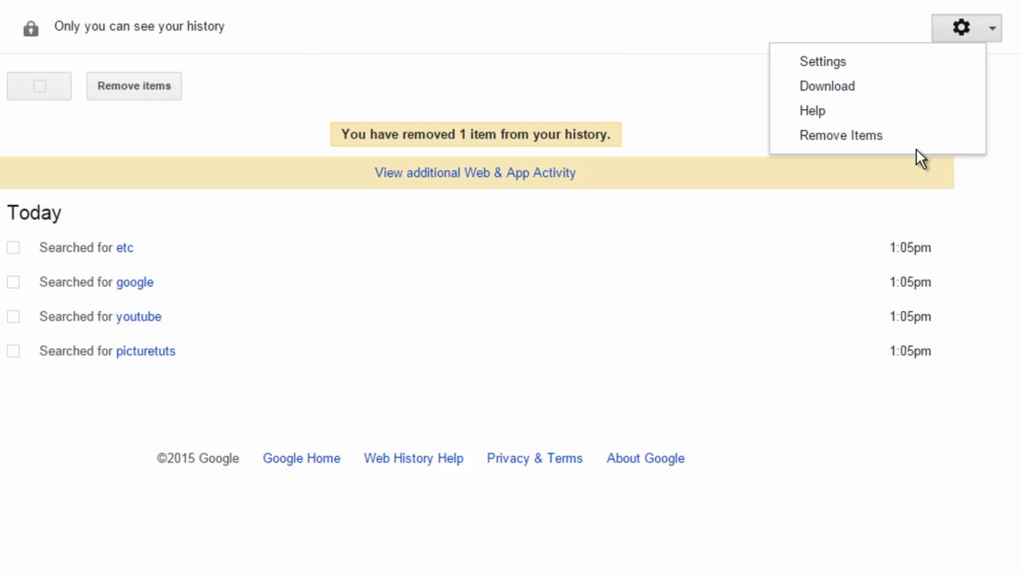
left_click(840, 135)
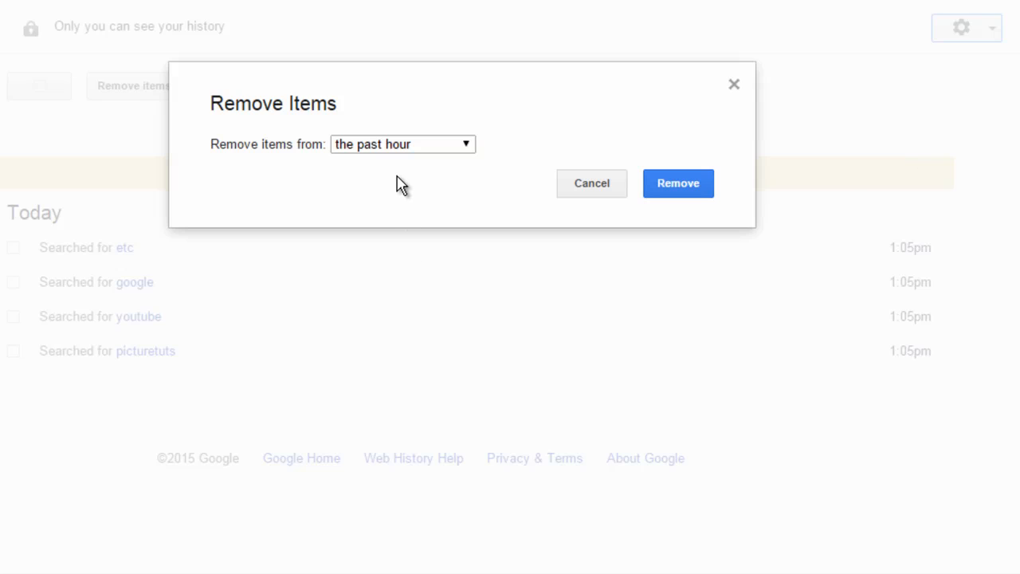
Remove all history items from 'the beginning of time' in the Remove Items dialog.
left_click(402, 144)
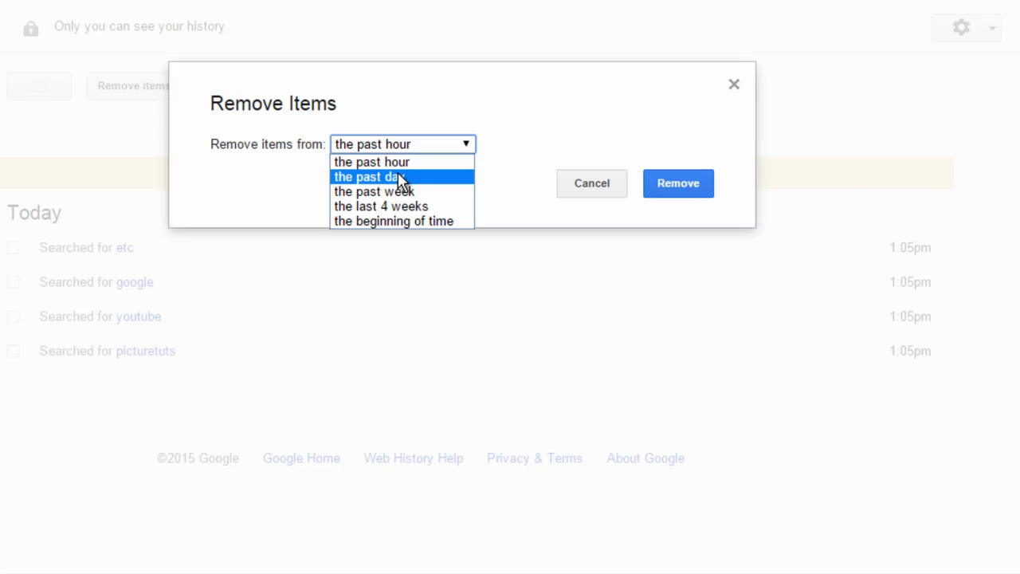
mouse_move(401, 206)
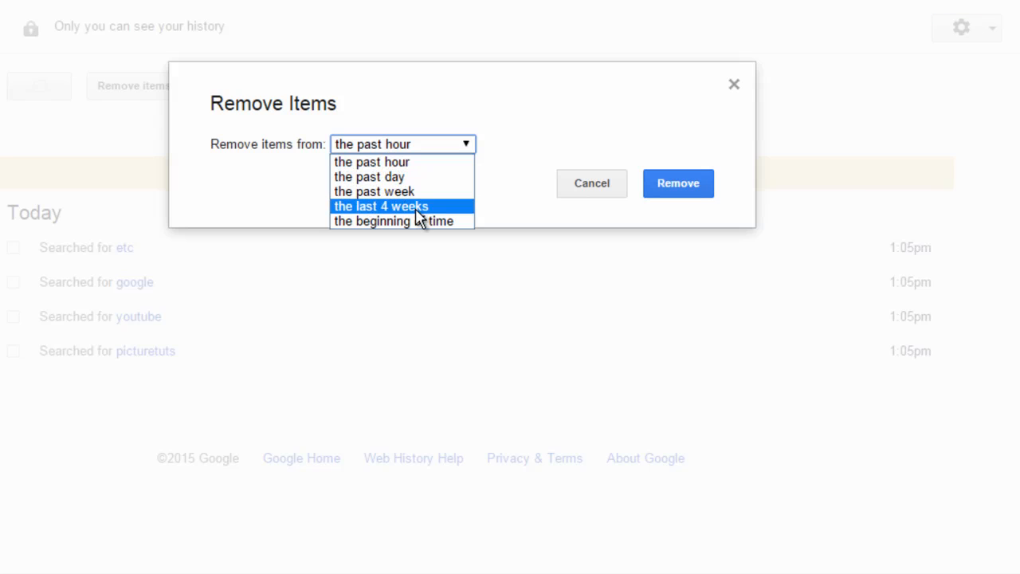
mouse_move(441, 221)
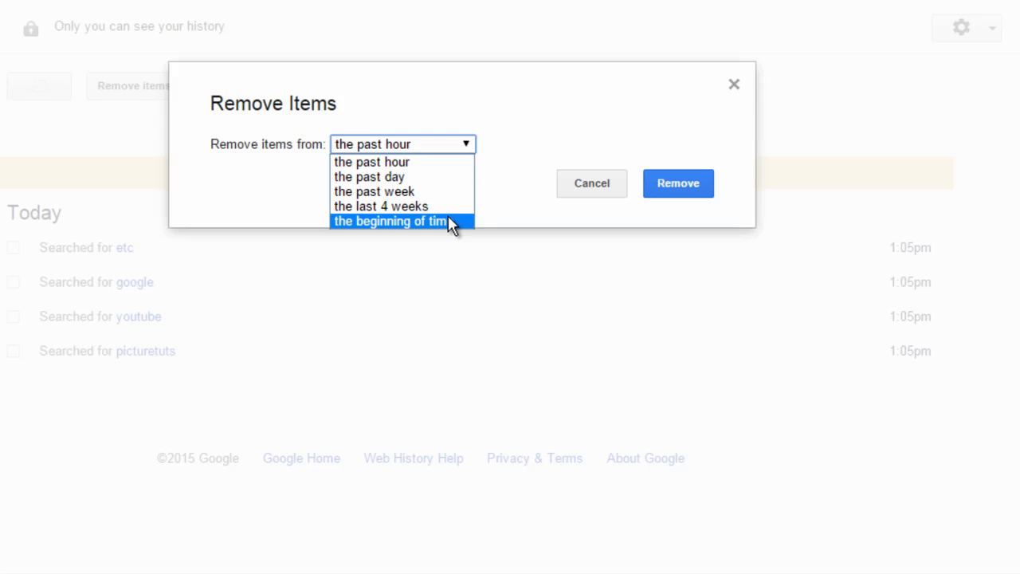
left_click(390, 221)
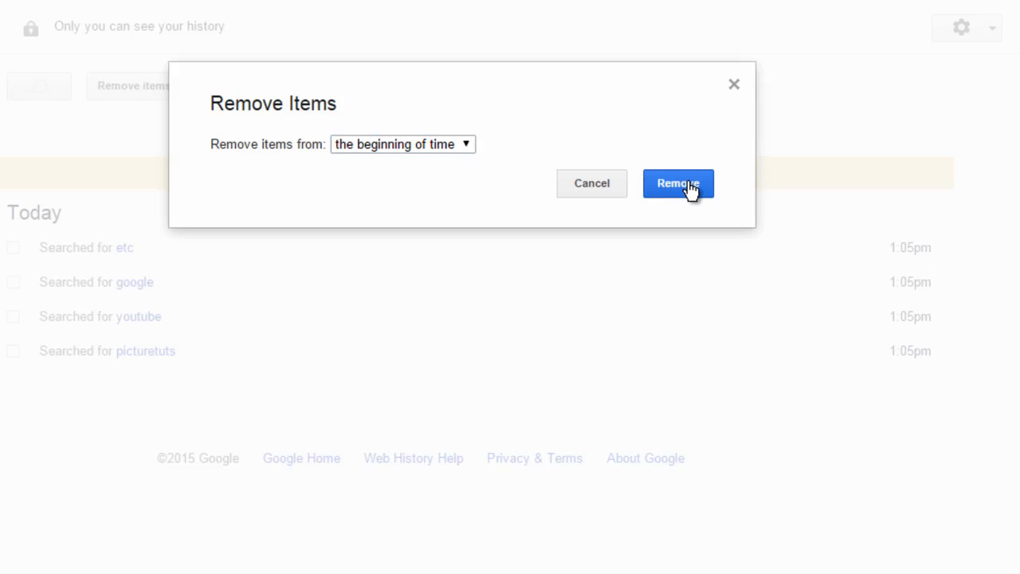
left_click(678, 183)
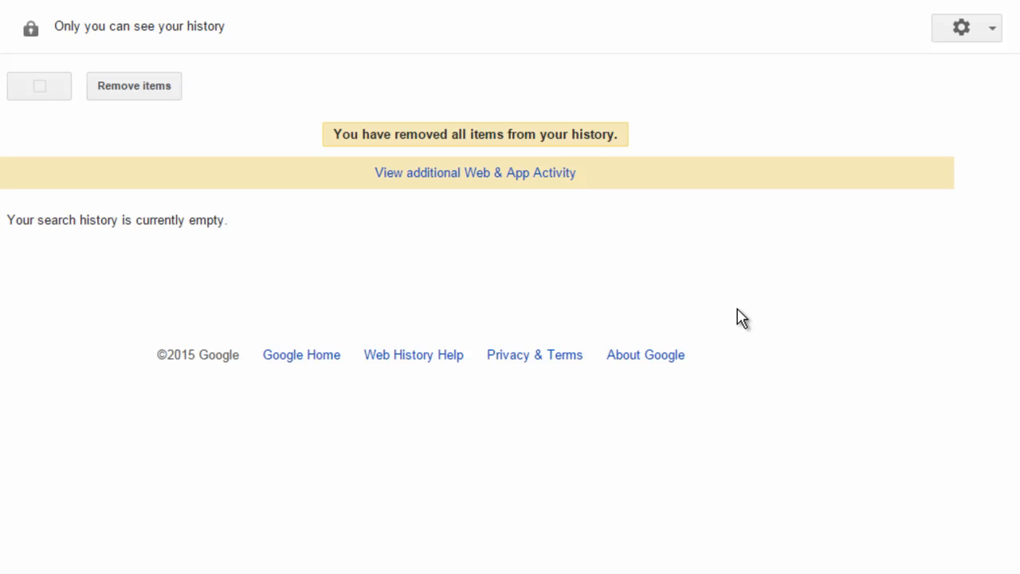